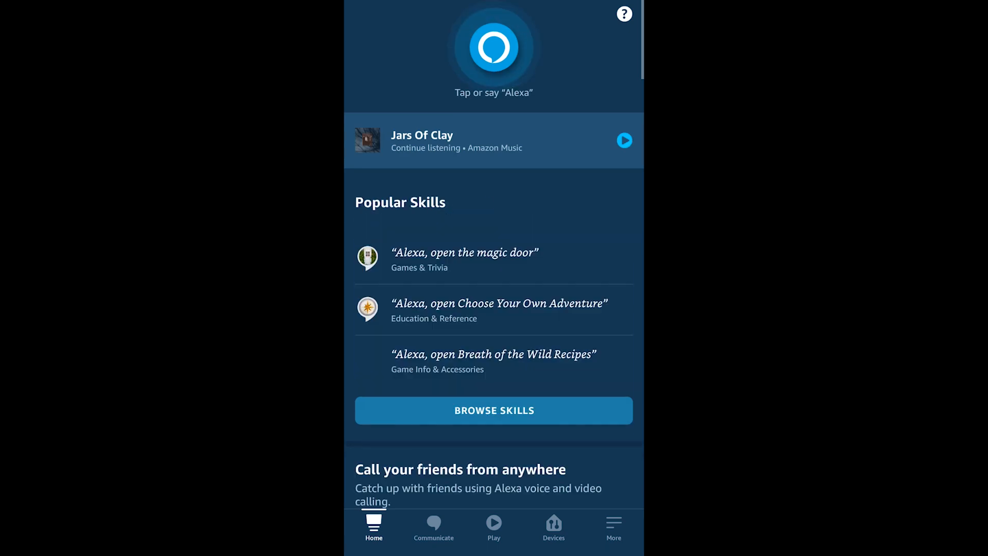
Scroll down the app and head into Settings toward the Alexa Privacy page
scroll(down, 3)
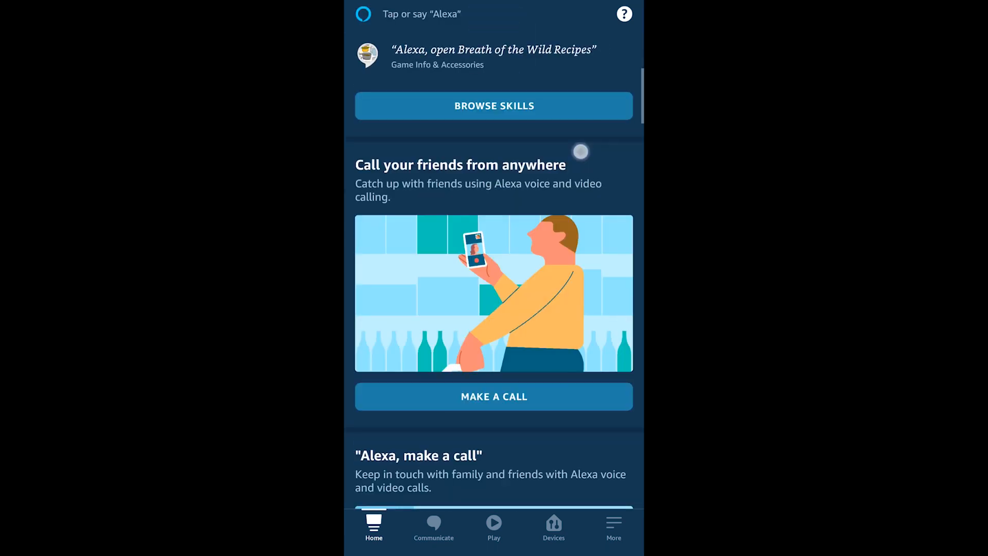
scroll(down, 3)
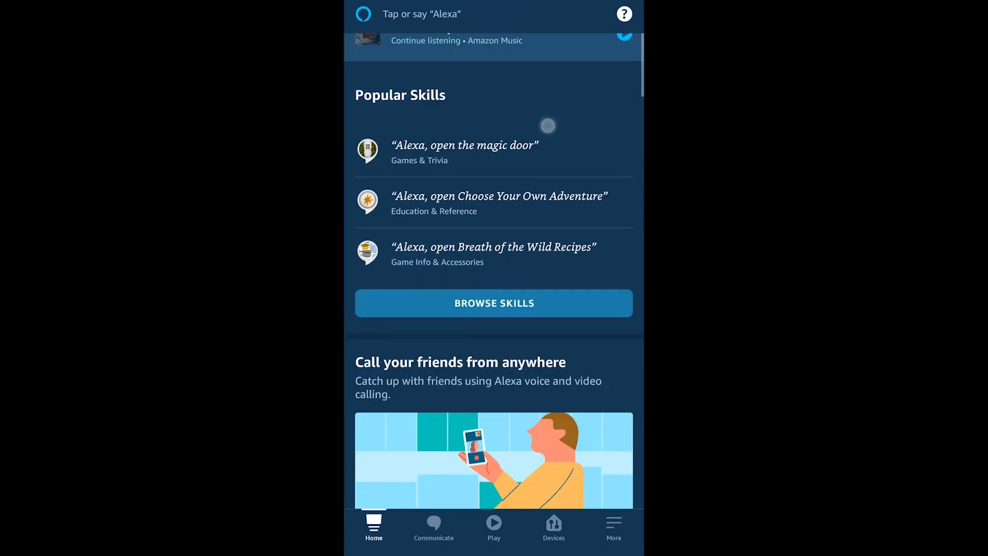
scroll(down, 3)
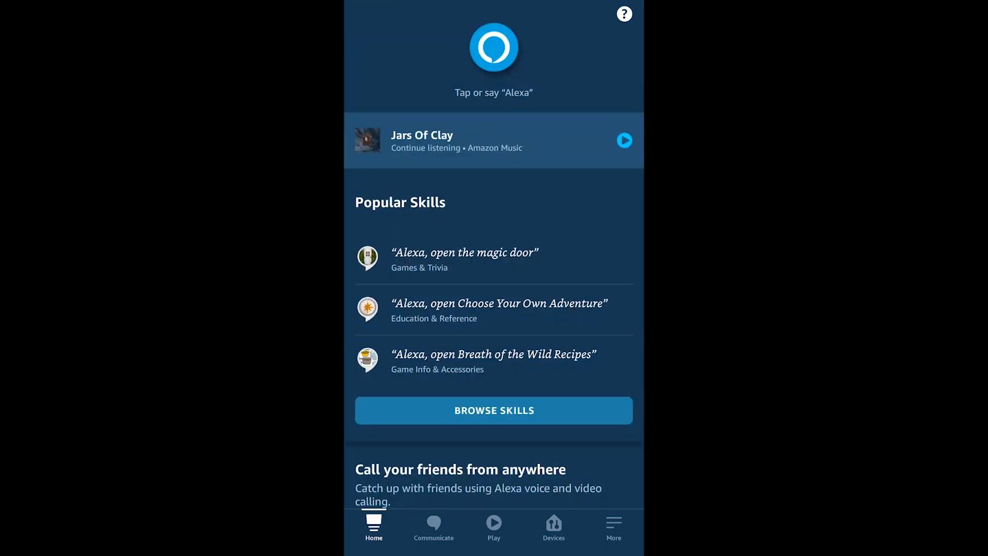
click(612, 527)
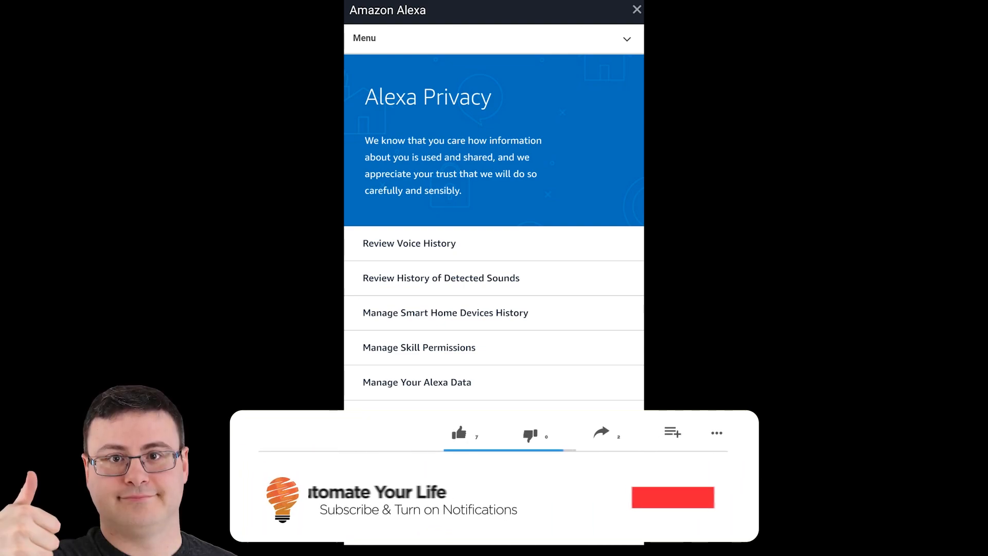
Open Manage Your Alexa Data and scroll to the voice recording retention setting
click(671, 497)
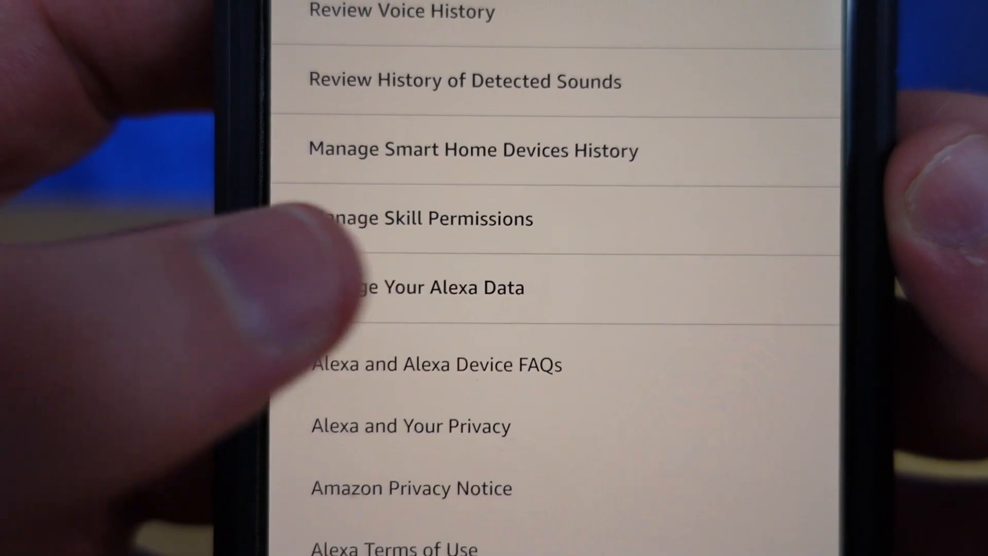
click(415, 287)
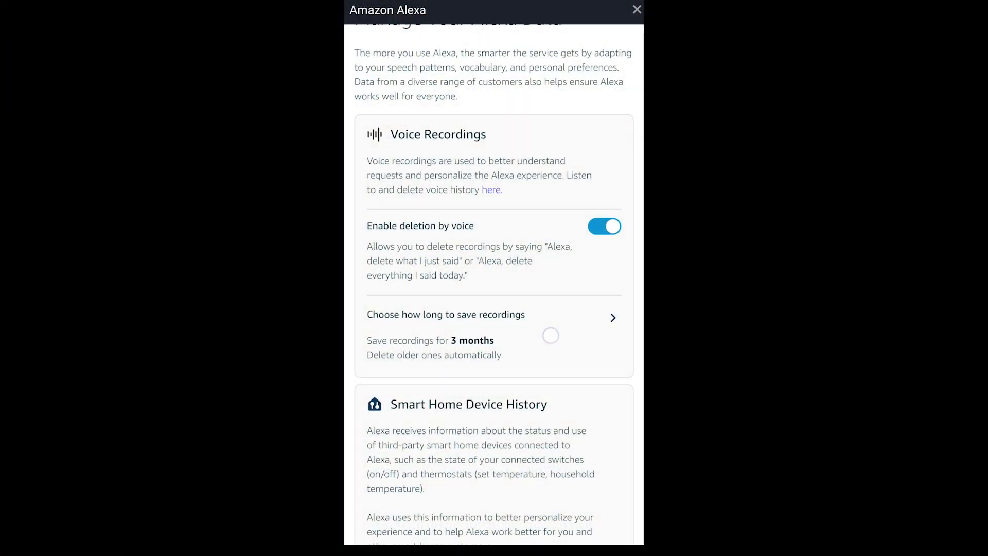
scroll(down, 3)
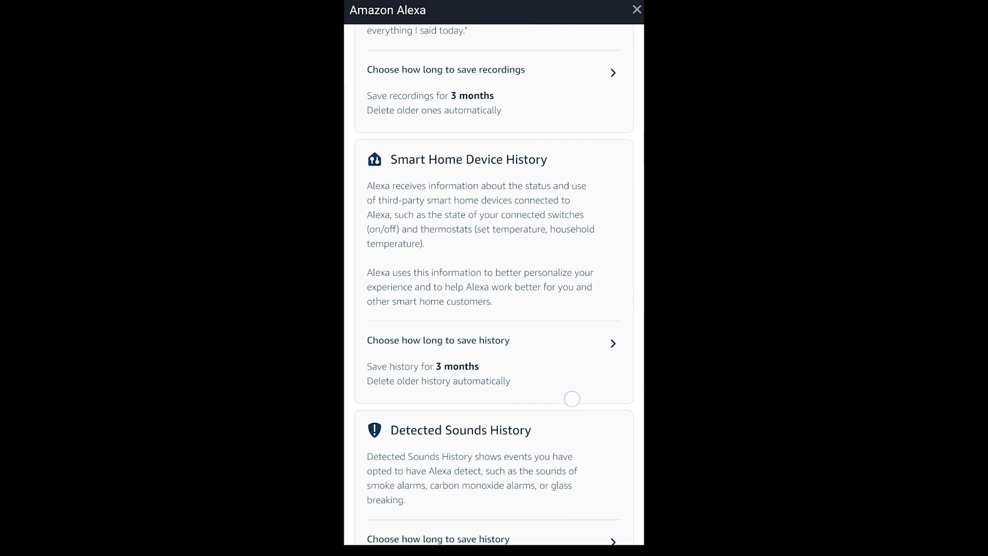
scroll(down, 3)
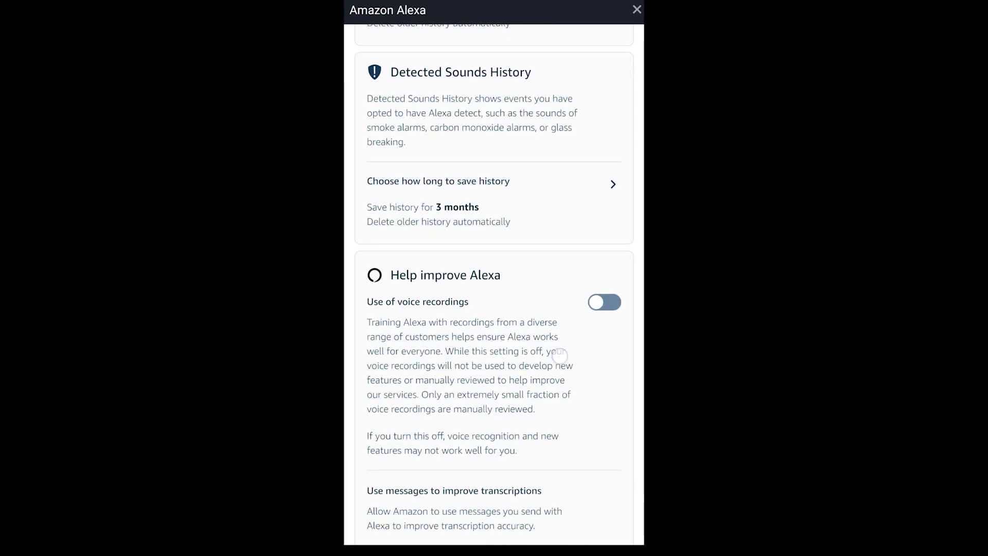
scroll(down, 3)
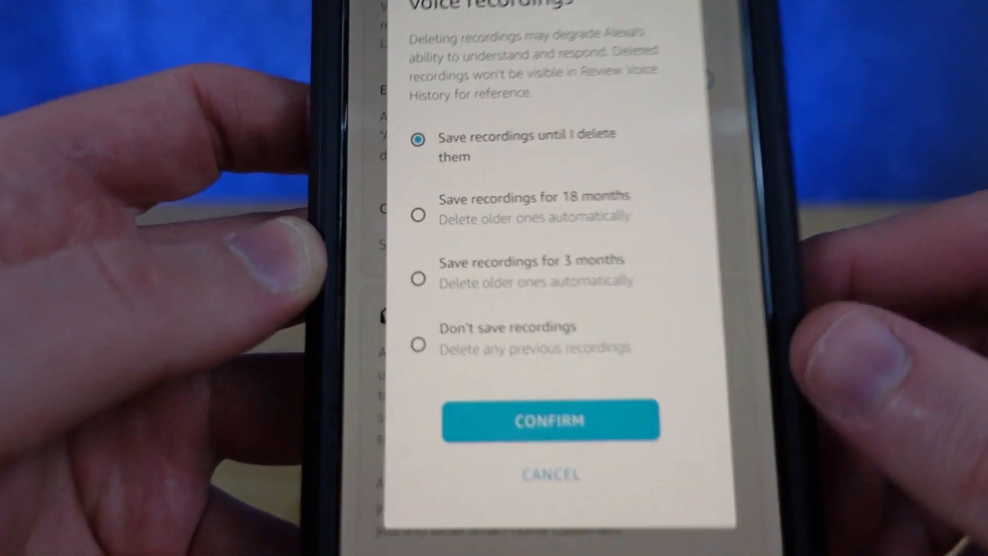
click(549, 421)
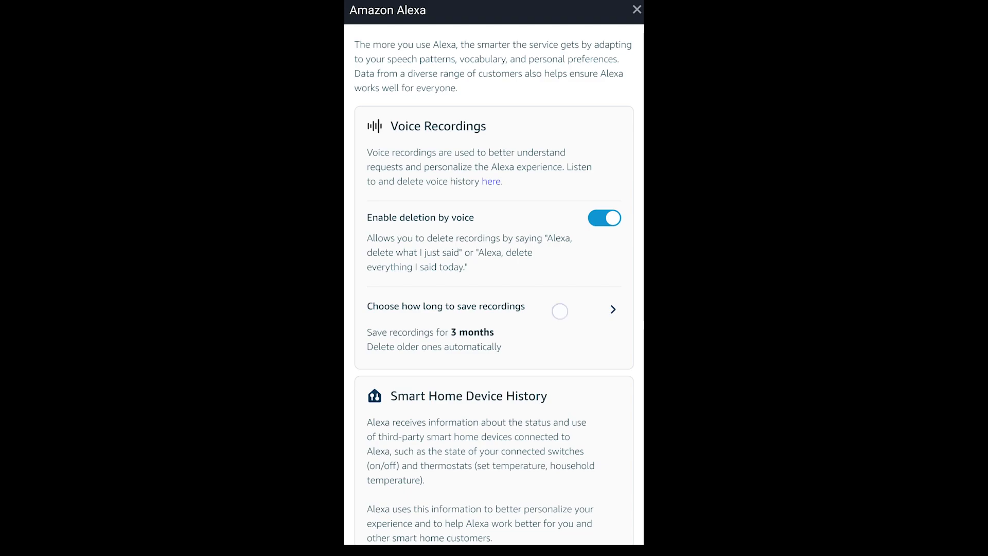
Choose Save recordings for 3 months and confirm the retention change
scroll(down, 3)
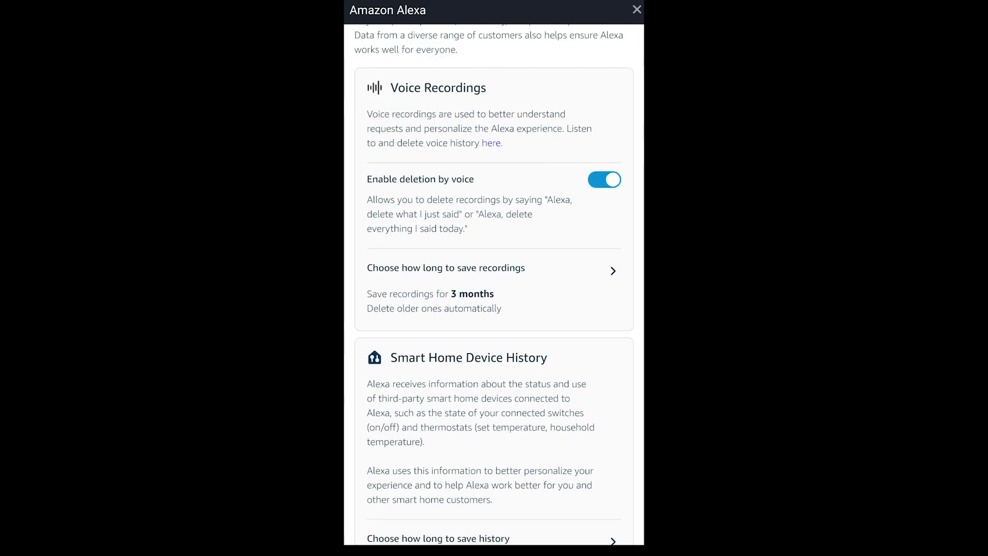
click(445, 267)
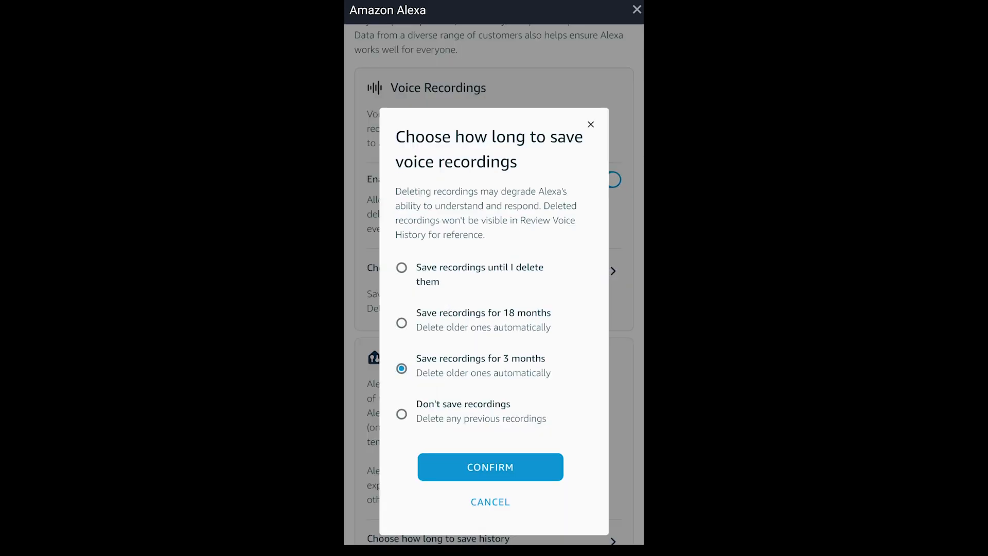
click(401, 266)
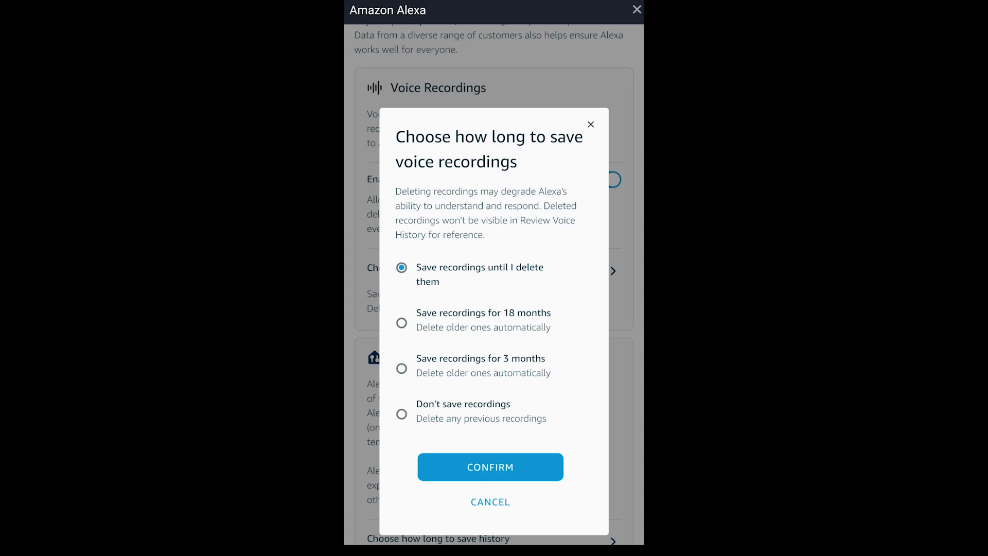
click(402, 368)
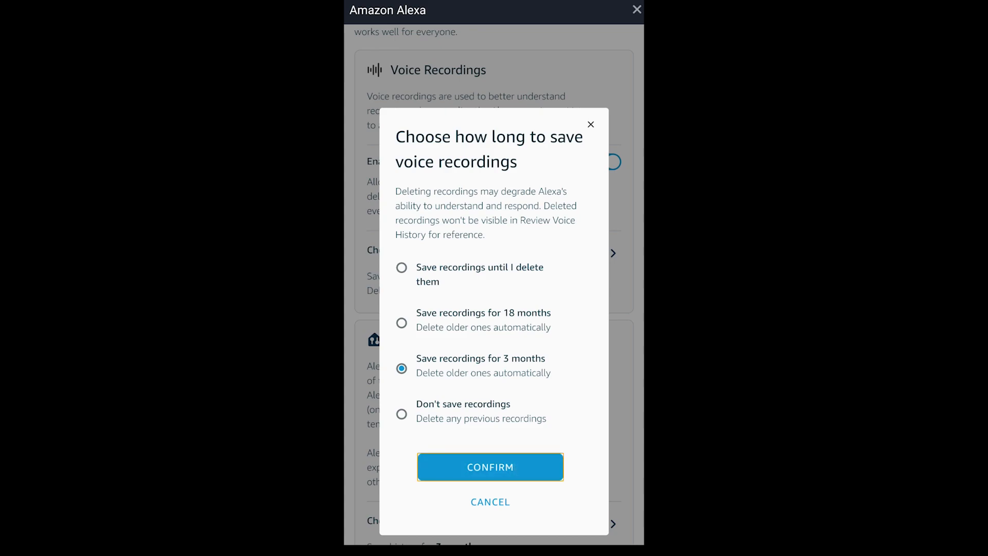
click(489, 467)
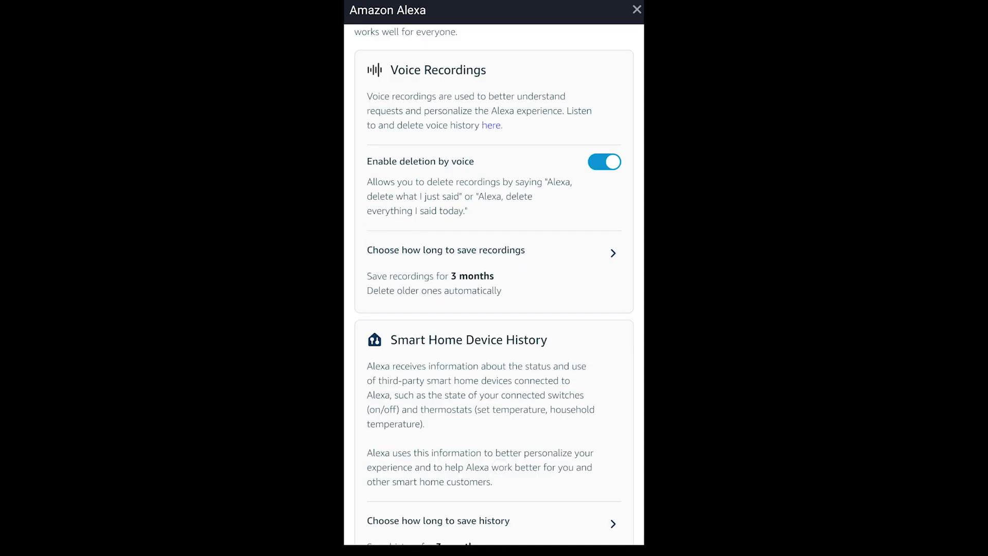
Set Smart Home Device History to Save history for 3 months and confirm deleting older history
scroll(down, 3)
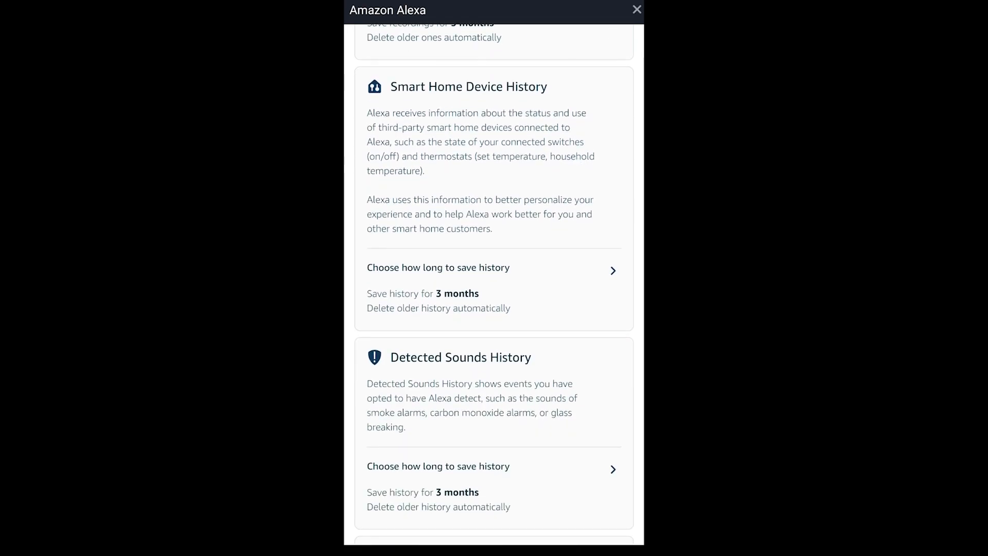
scroll(down, 3)
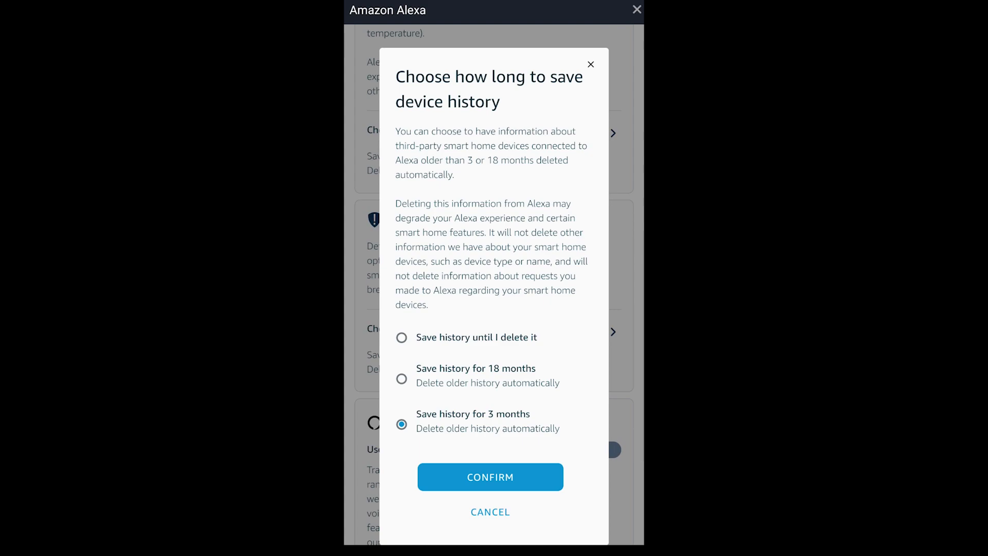
click(402, 337)
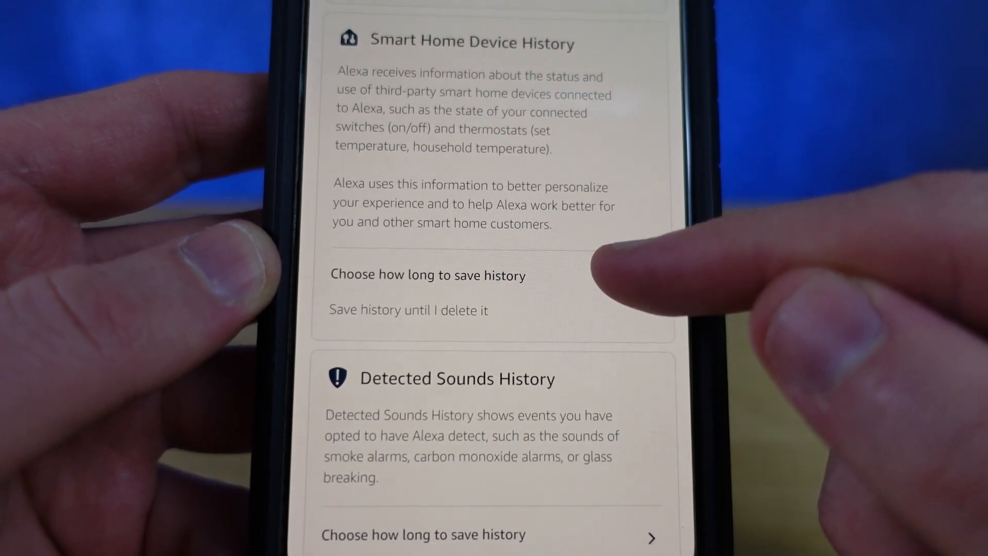
click(428, 275)
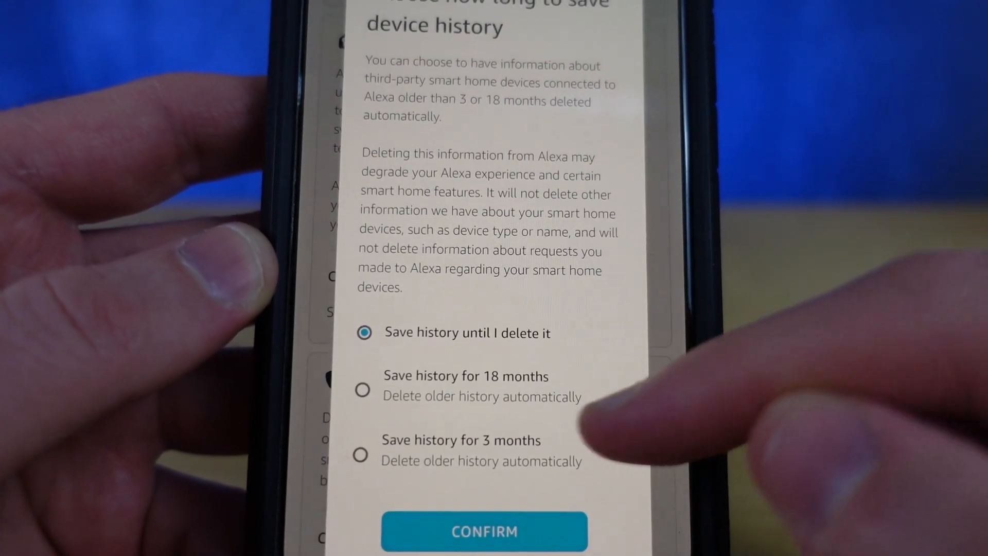
click(483, 531)
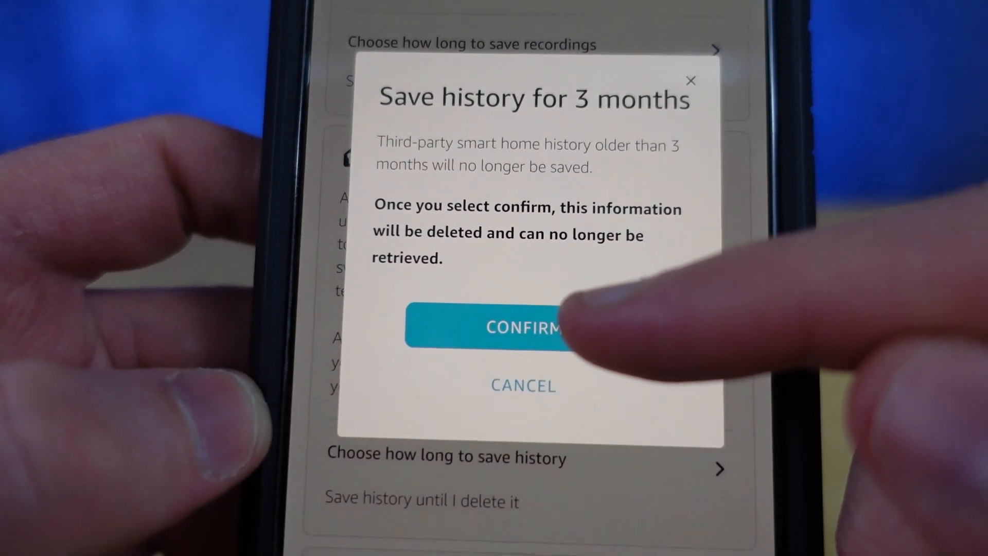
click(498, 326)
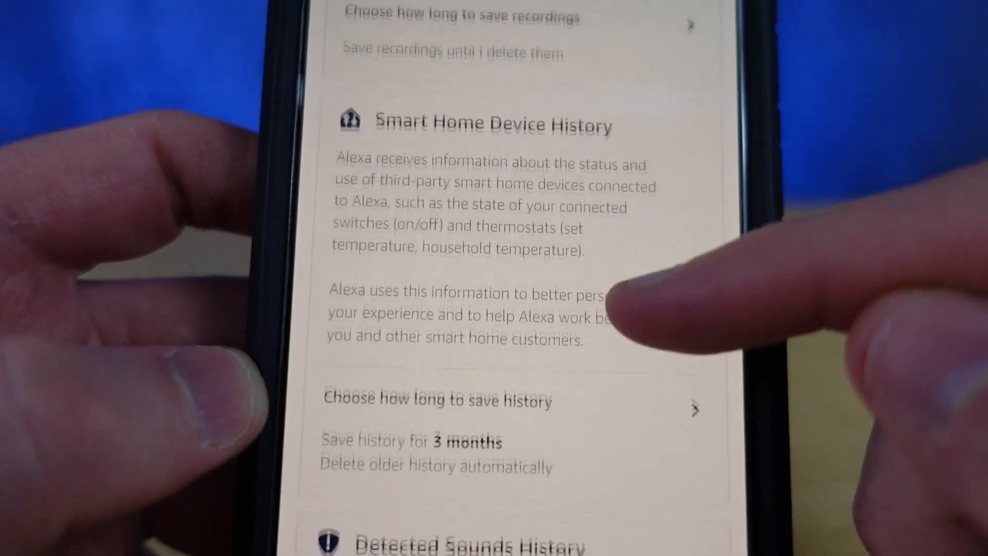
click(437, 399)
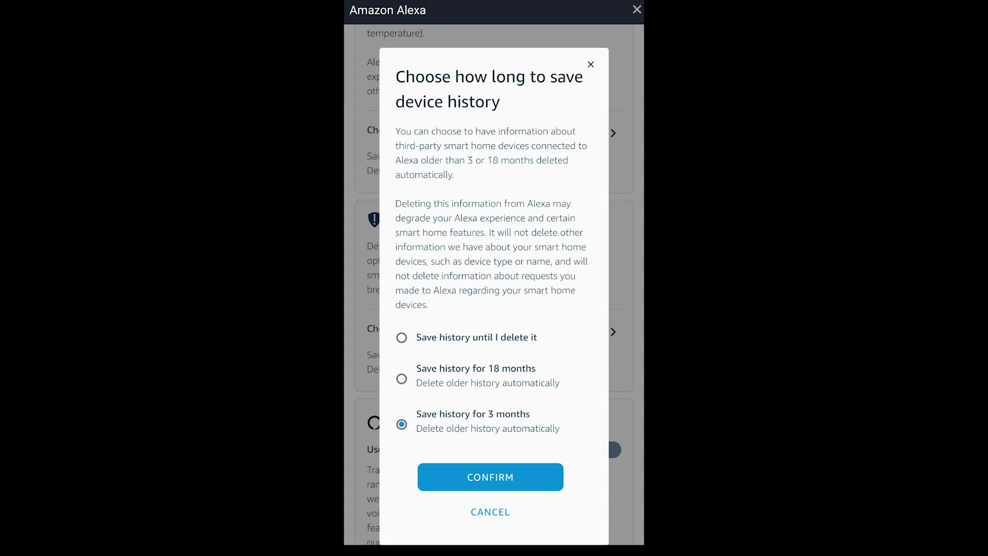
click(489, 477)
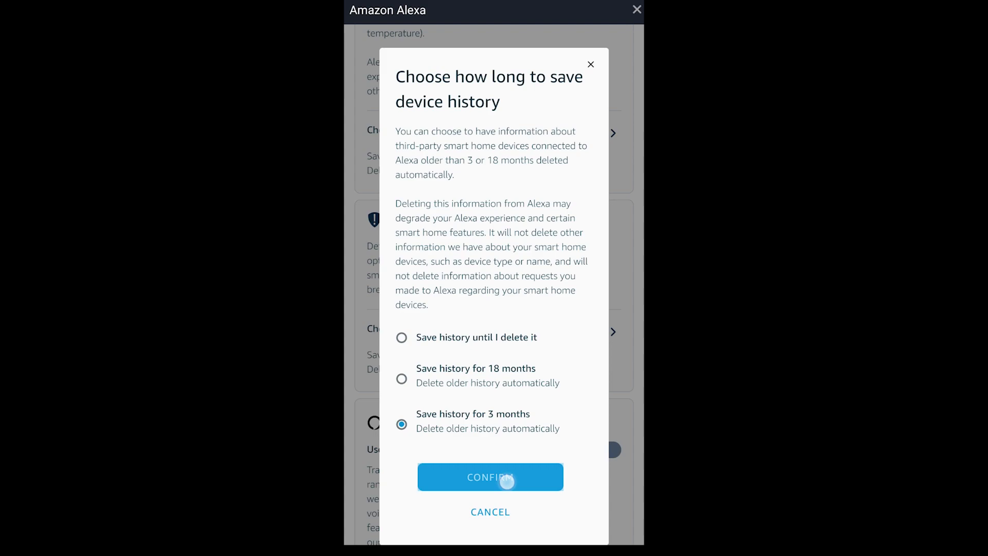
Confirm 3-month device history and turn off use of voice recordings
click(489, 476)
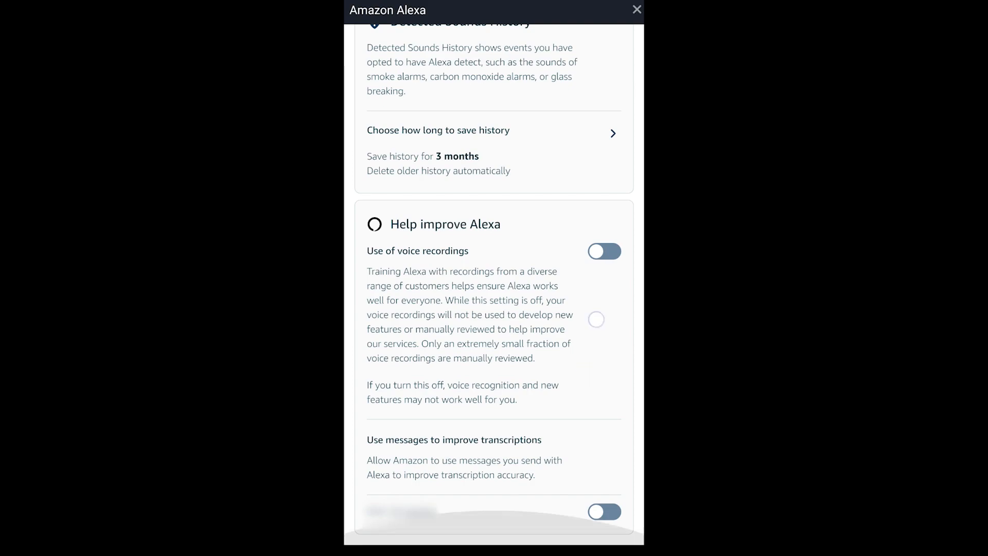
click(603, 251)
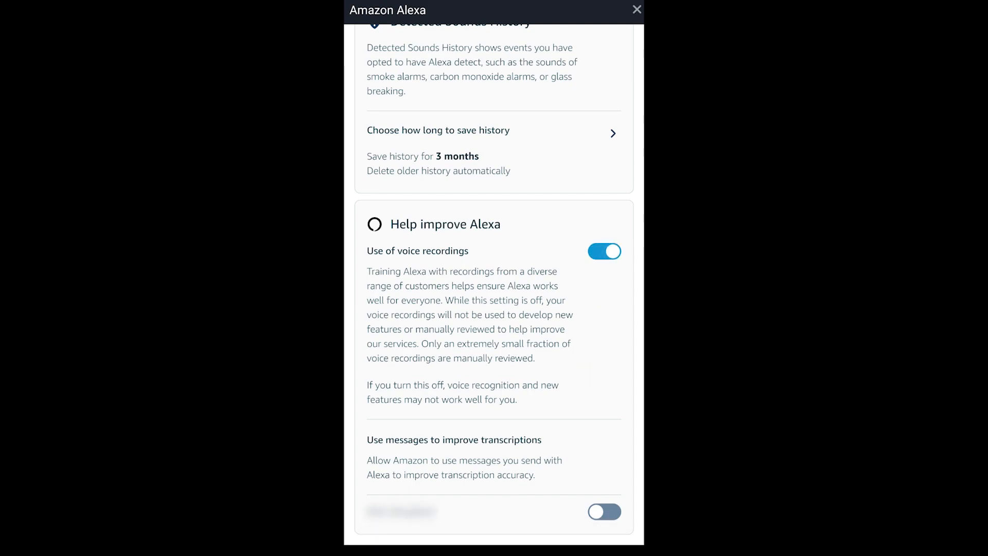
click(603, 251)
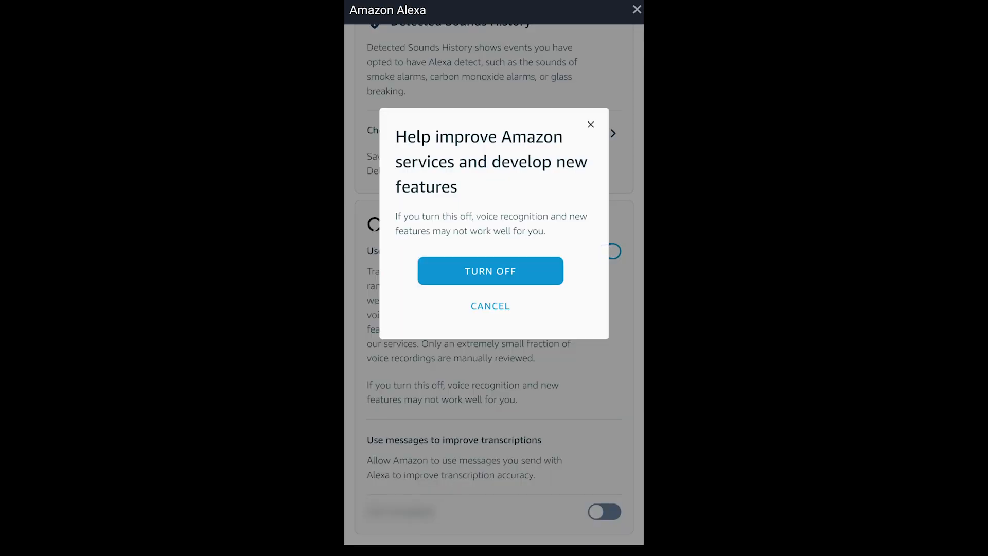
click(490, 271)
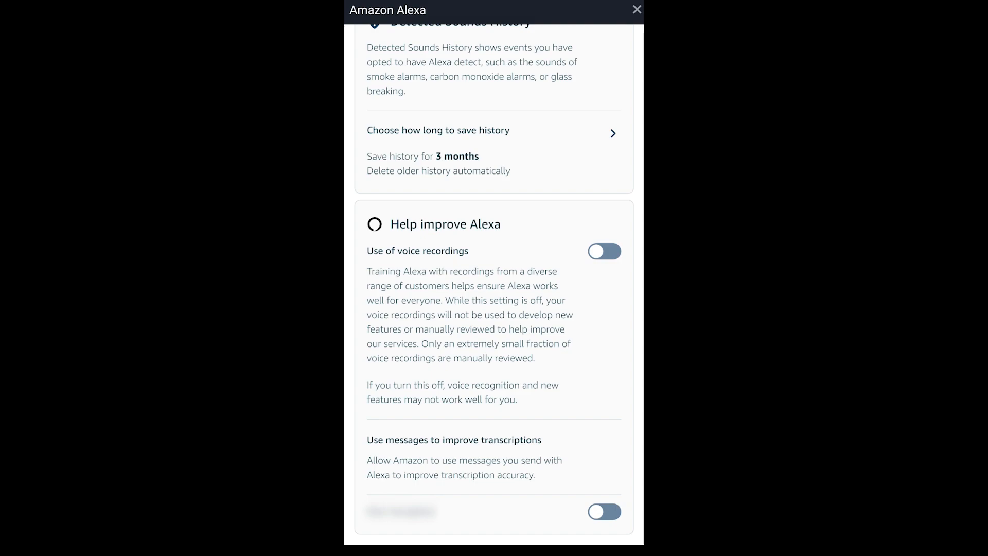
Go back to the Alexa Privacy overview page and scroll through it
click(604, 512)
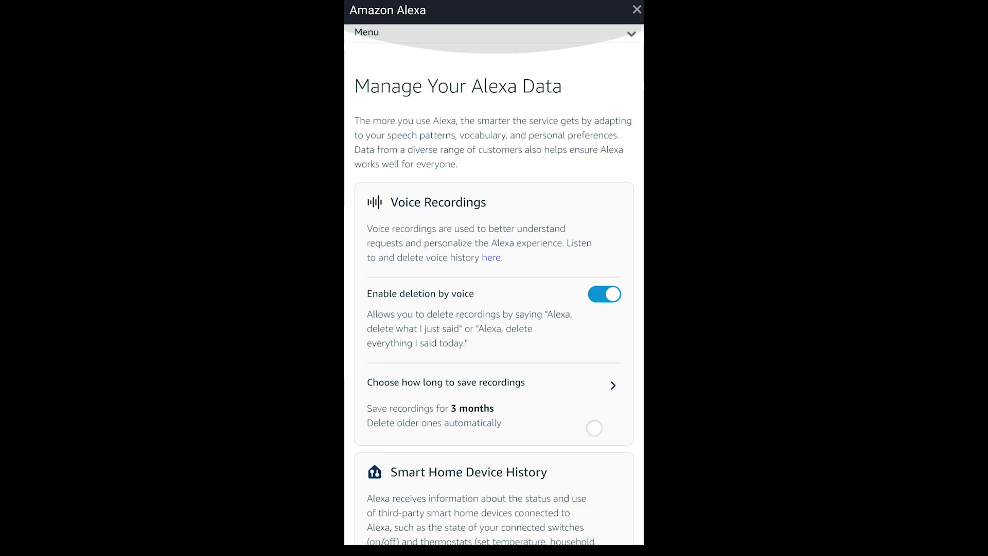
scroll(down, 3)
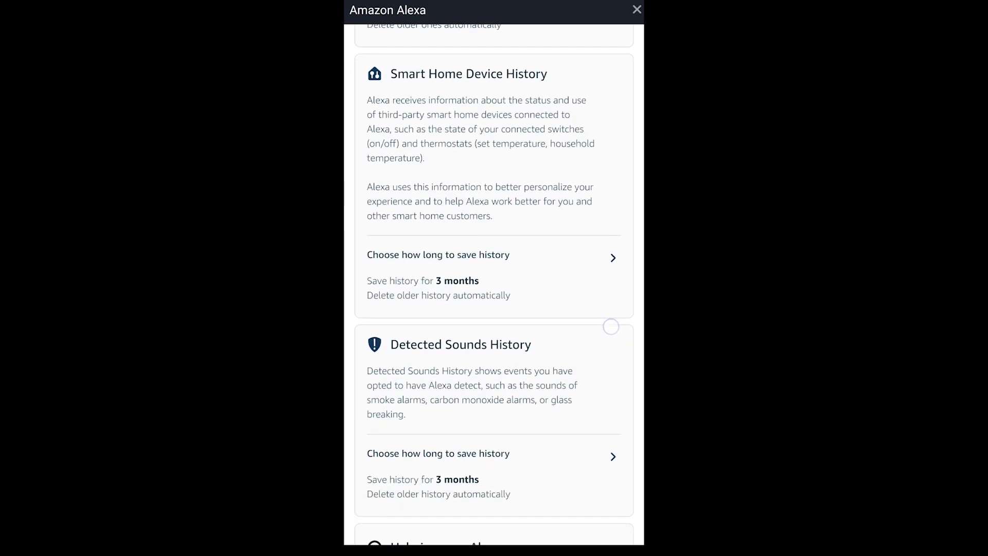
scroll(down, 3)
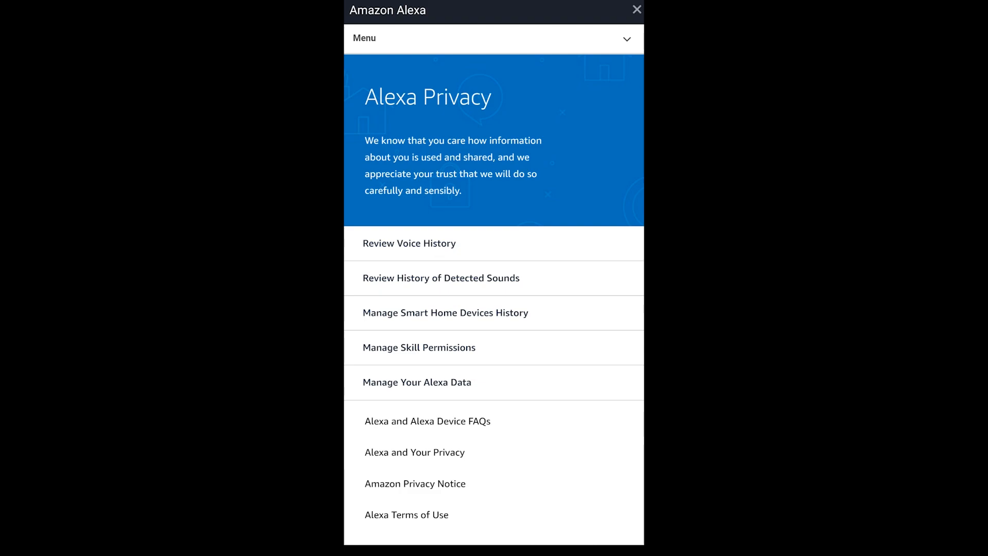
Open Review Voice History, collapse the filters, and confirm deleting all recordings from today
click(408, 242)
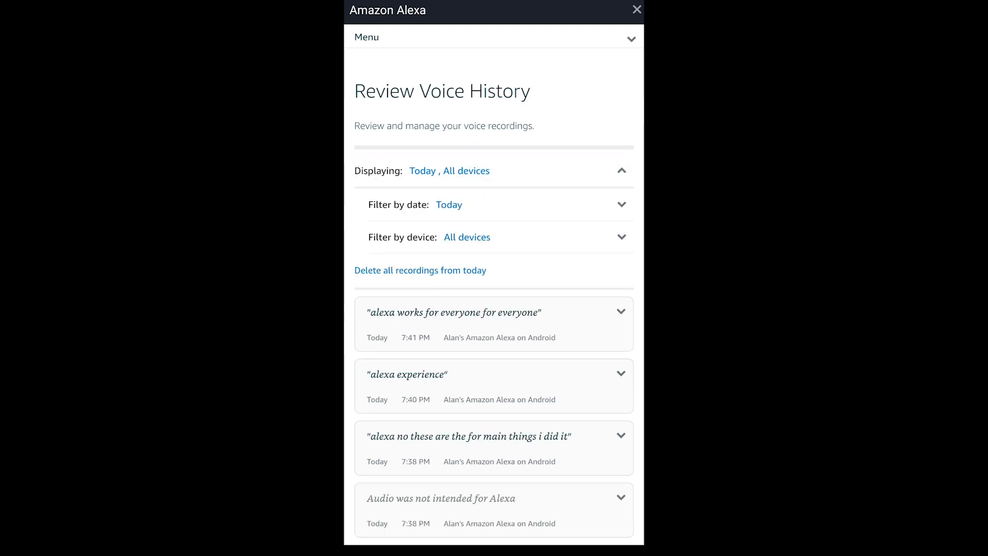
click(620, 171)
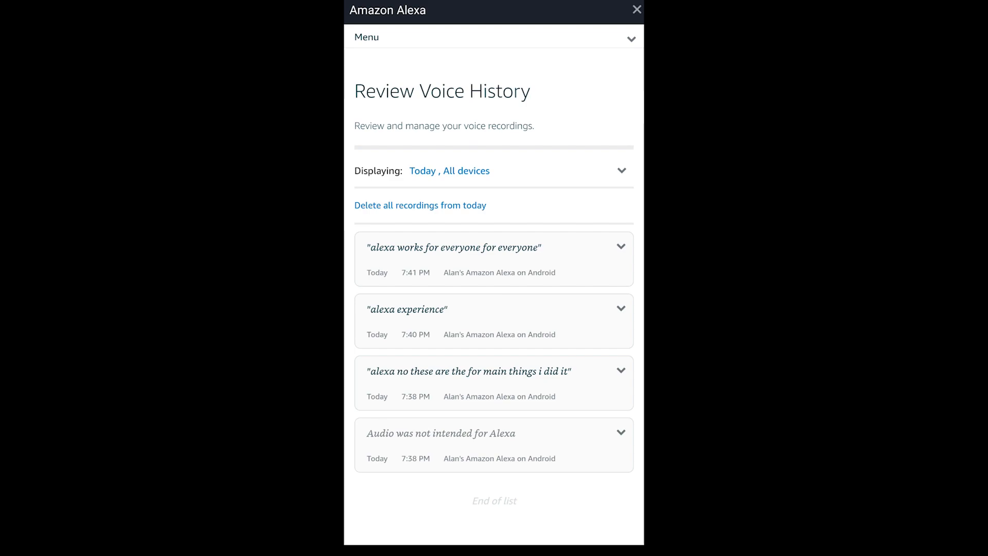
double_click(449, 205)
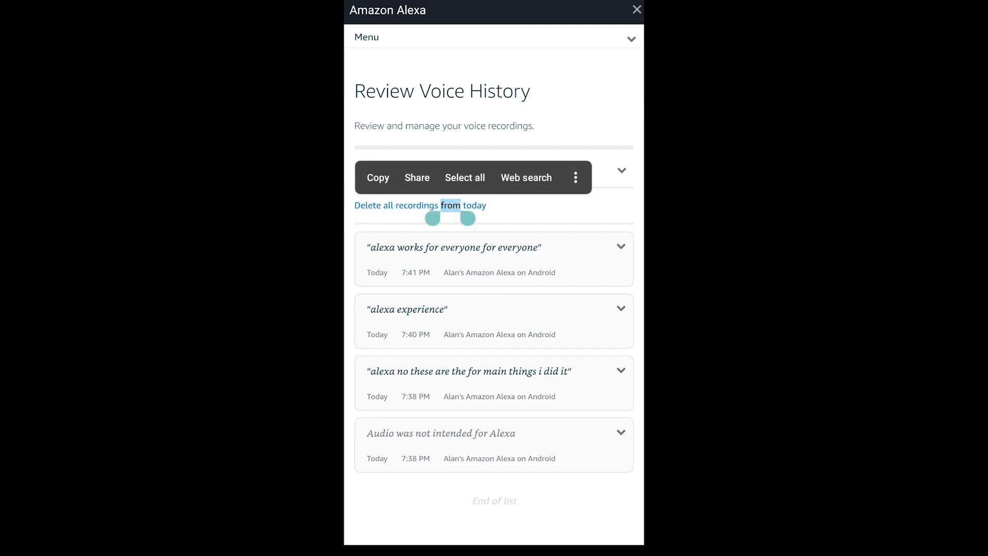
click(396, 205)
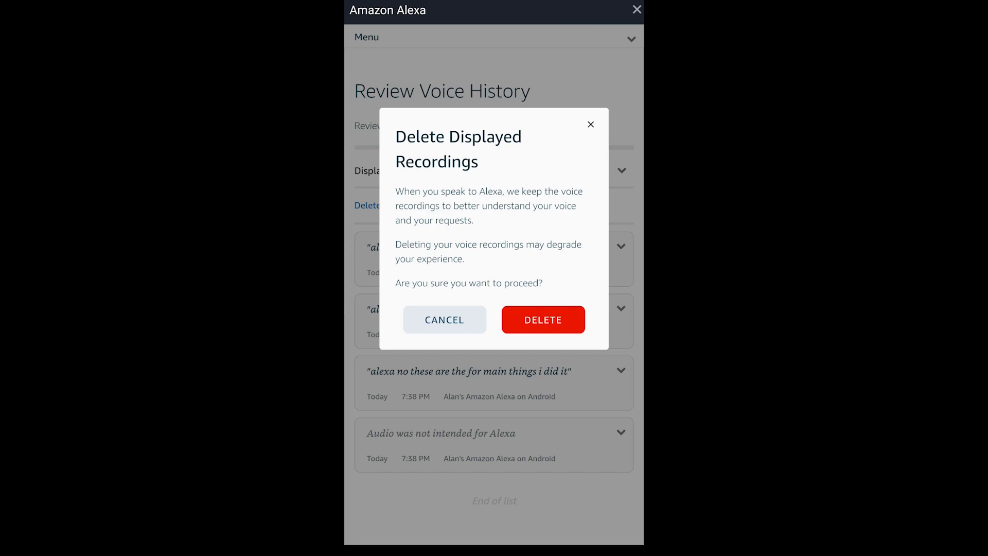
click(542, 320)
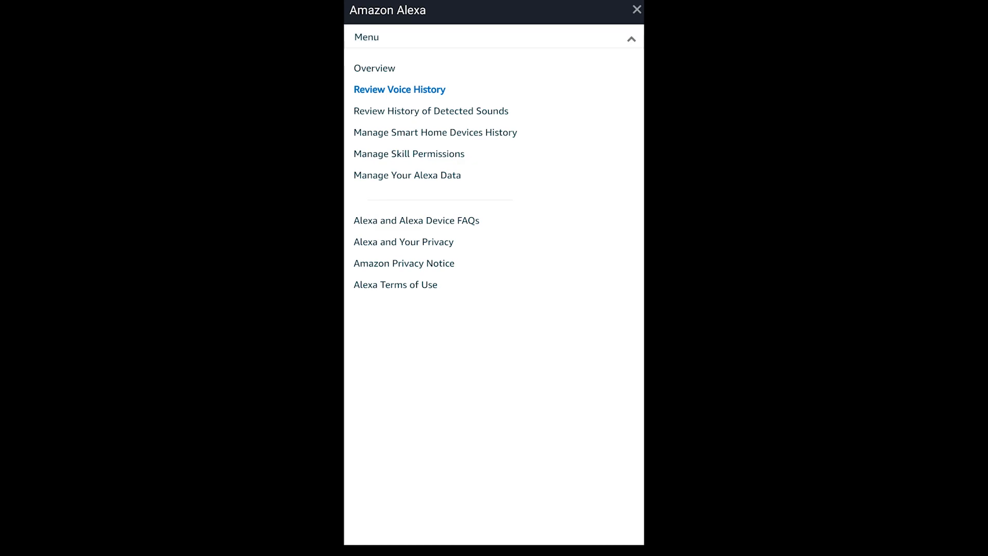
View Detected Sounds history (no activity), then choose Manage Skill Permissions from the Menu
click(431, 111)
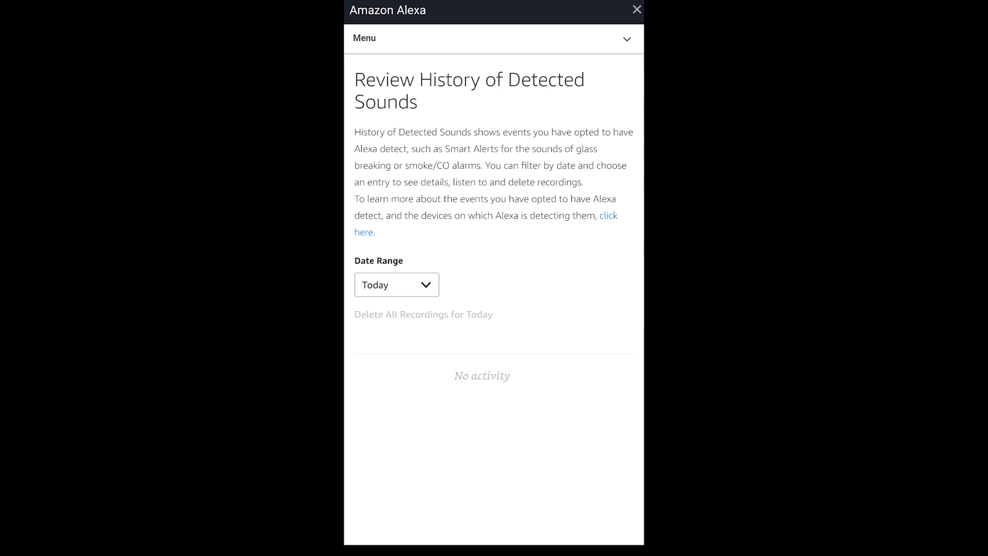
click(397, 284)
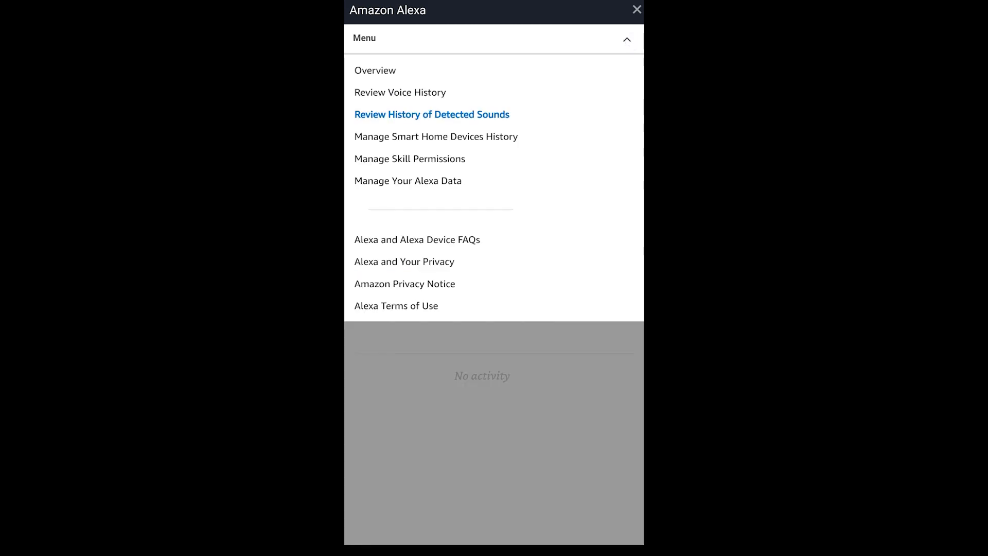
click(436, 136)
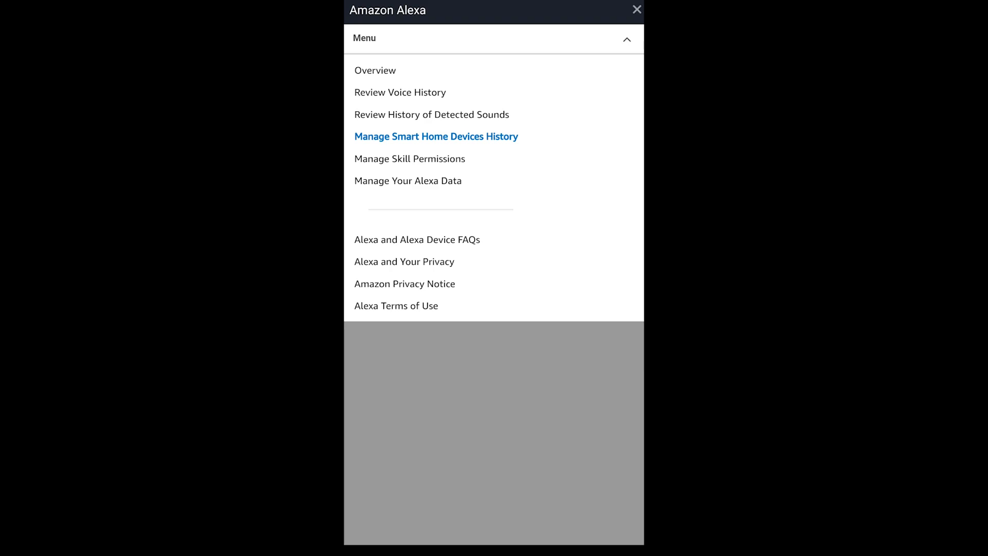
click(410, 158)
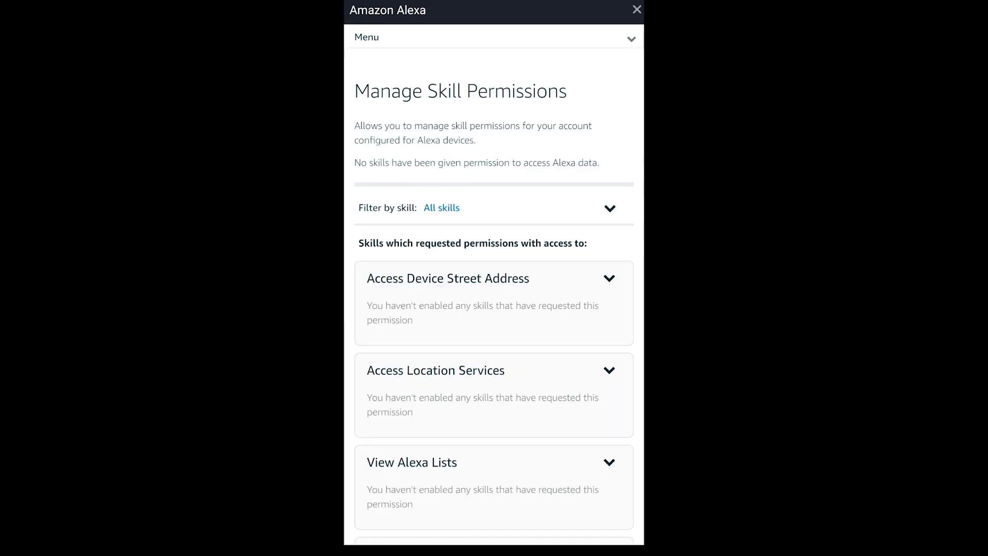
Scroll to Access Email Address, showing SmartDry allowed and Call Handler not
scroll(down, 3)
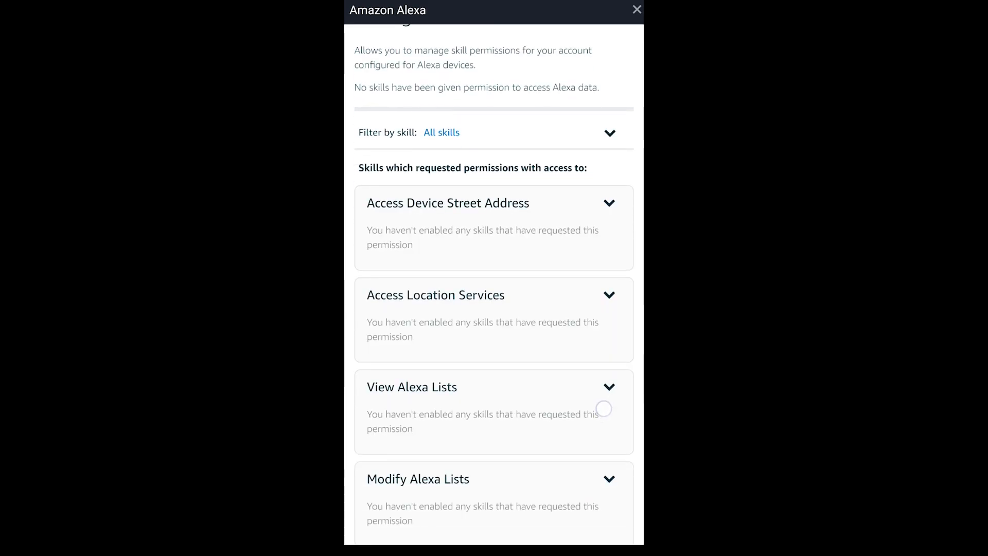
scroll(down, 3)
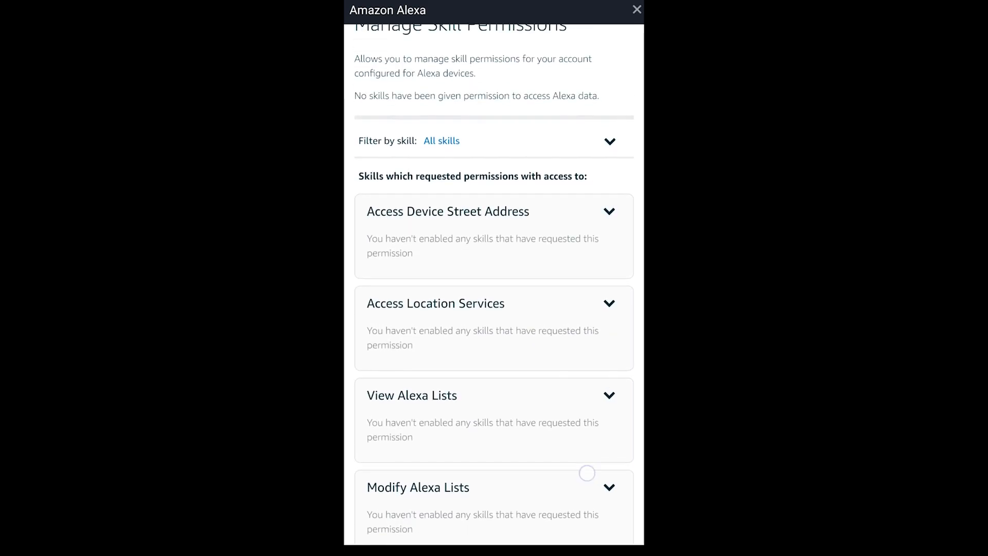
scroll(down, 3)
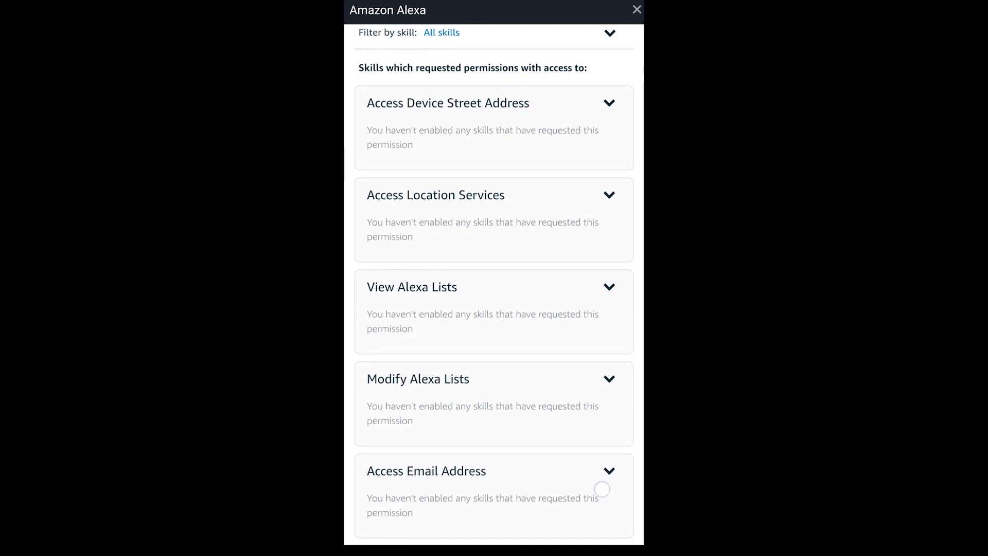
scroll(down, 3)
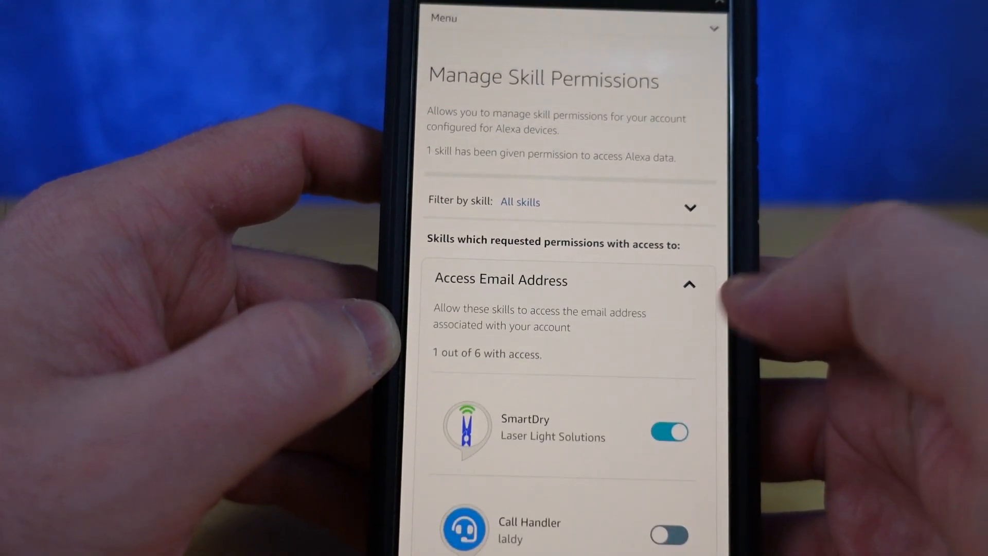
Scroll through all the skill permission categories
scroll(down, 3)
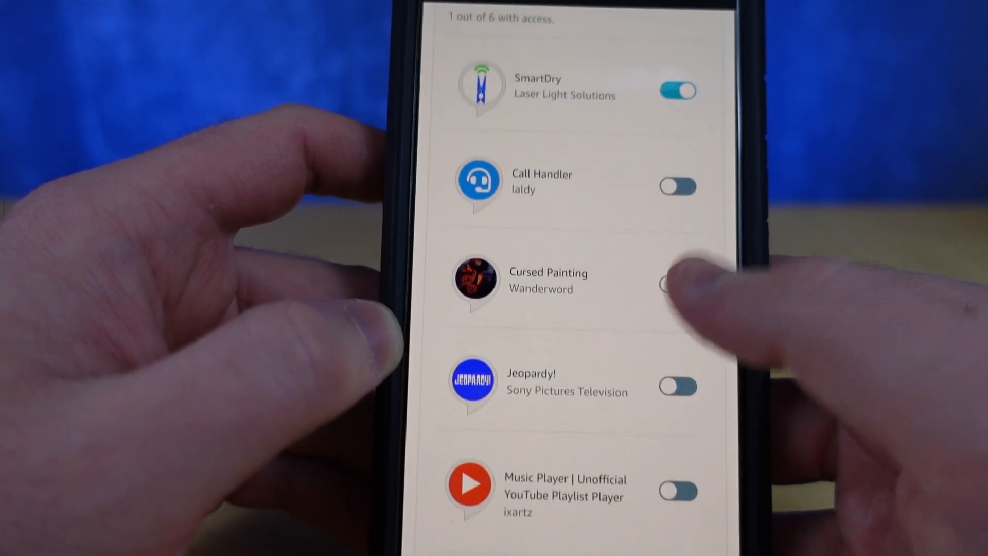
scroll(down, 3)
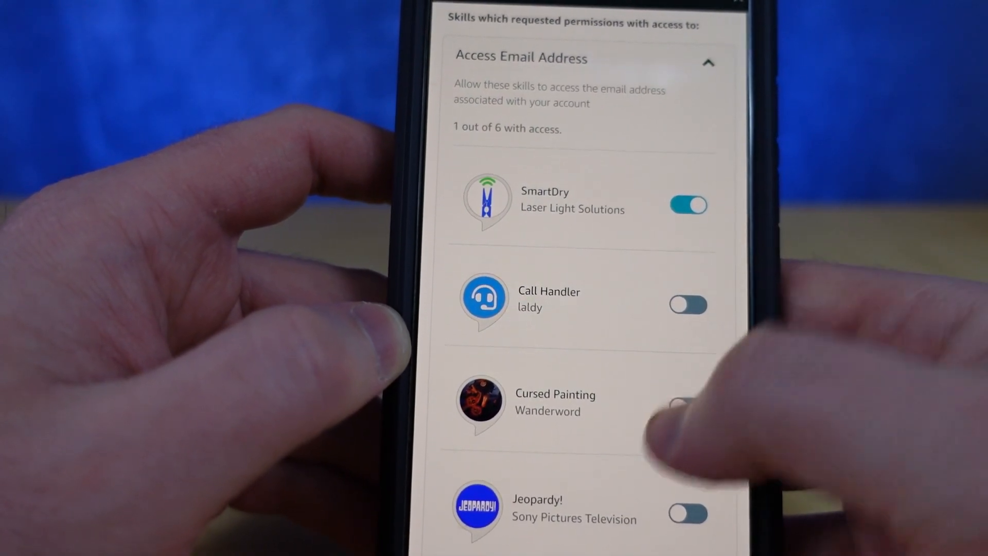
scroll(down, 3)
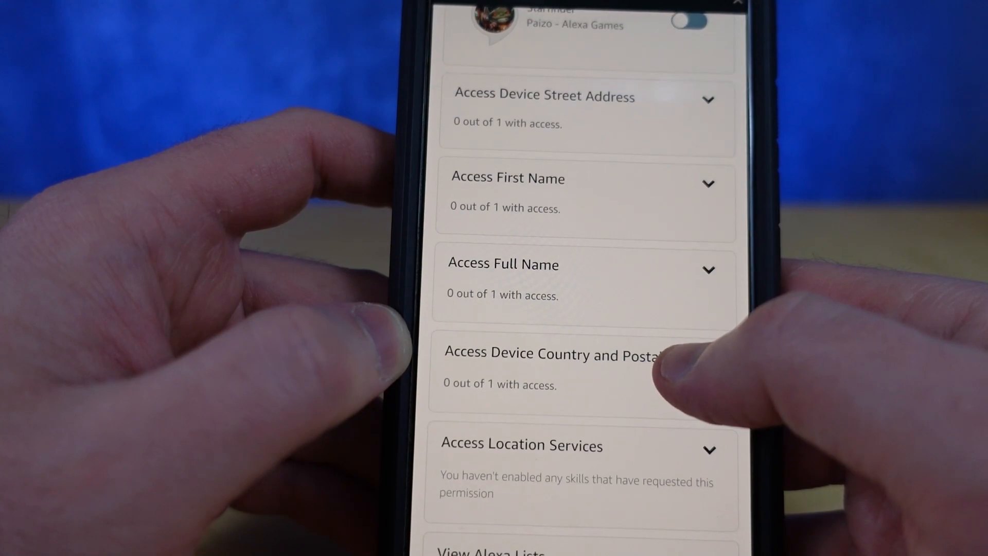
scroll(down, 3)
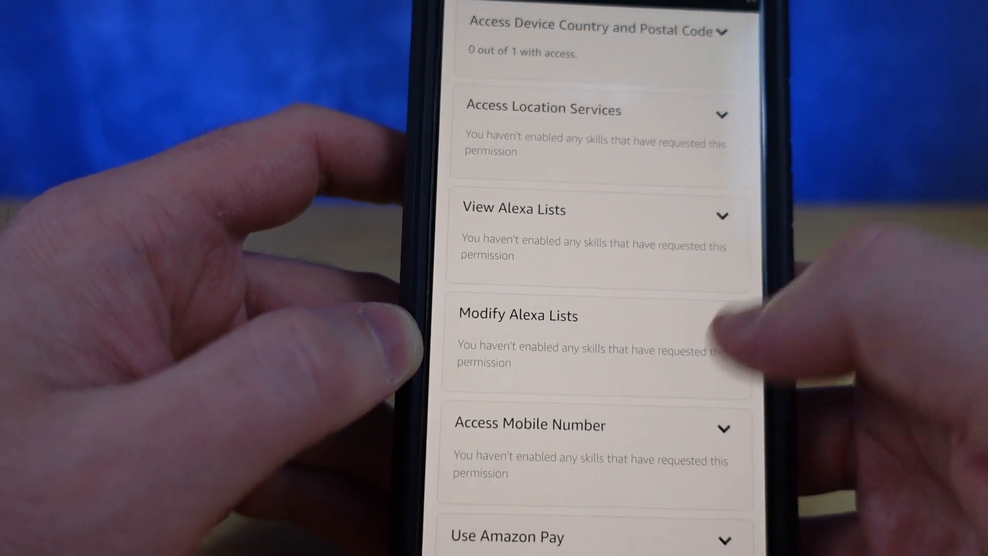
scroll(down, 3)
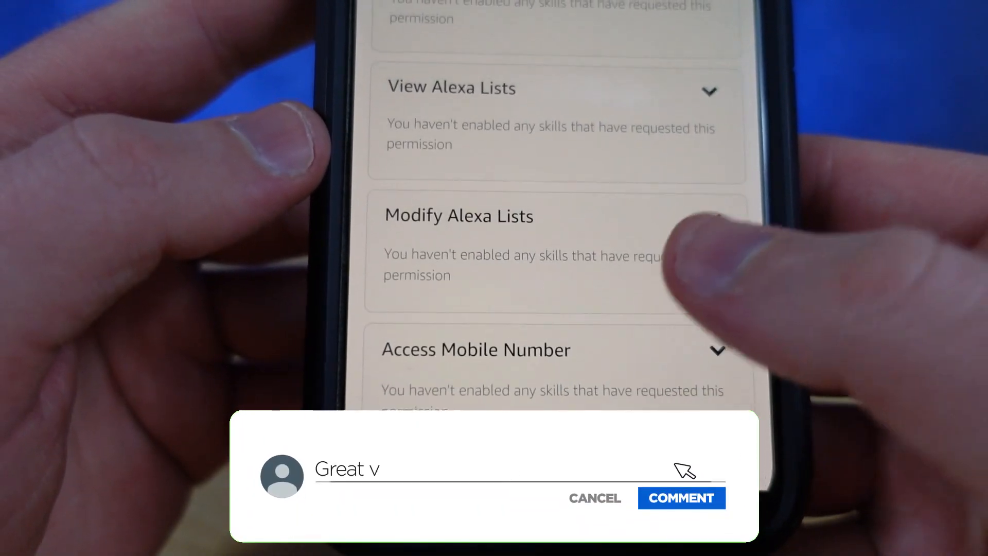
click(681, 497)
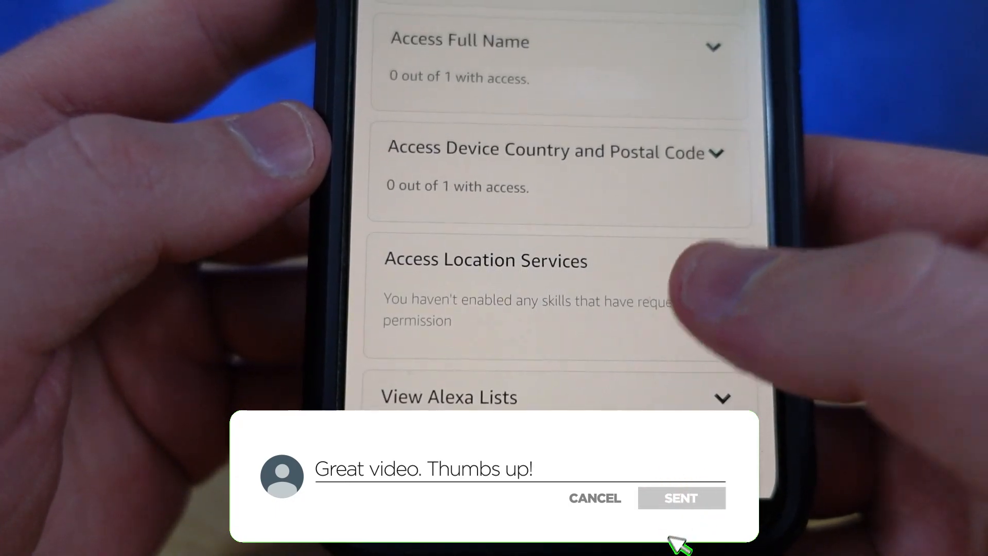
Open the Filter by skill dropdown and expand Use Amazon Pay, which no skill requested
scroll(down, 3)
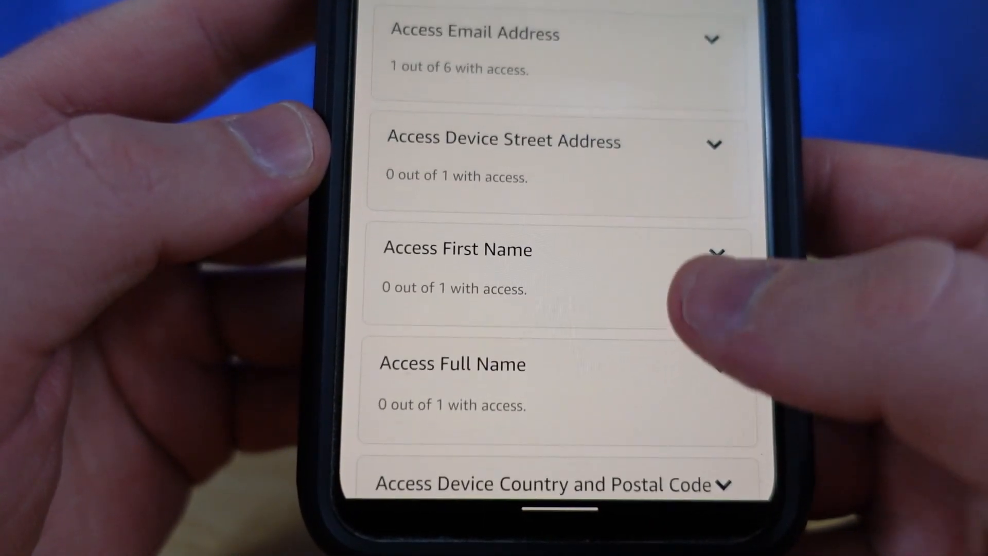
scroll(down, 3)
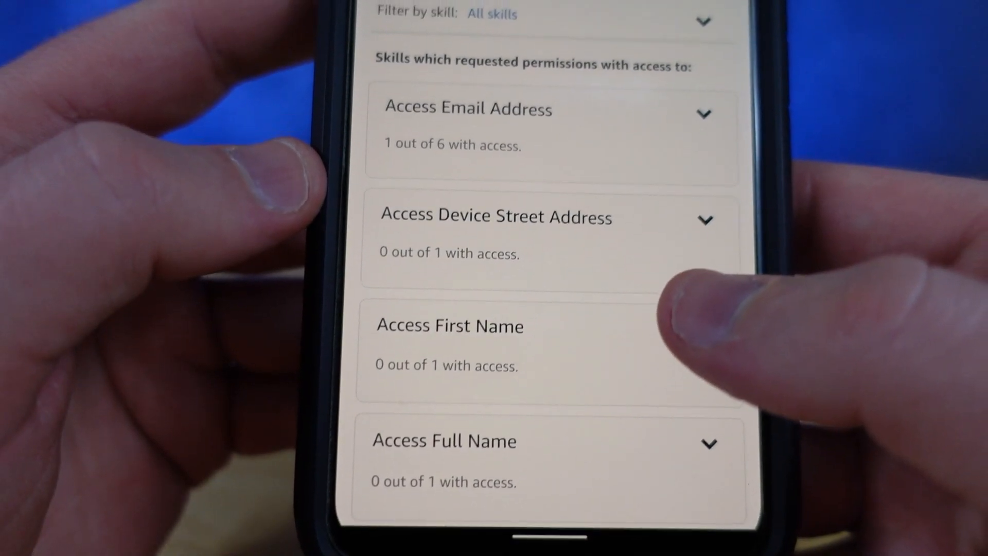
scroll(down, 3)
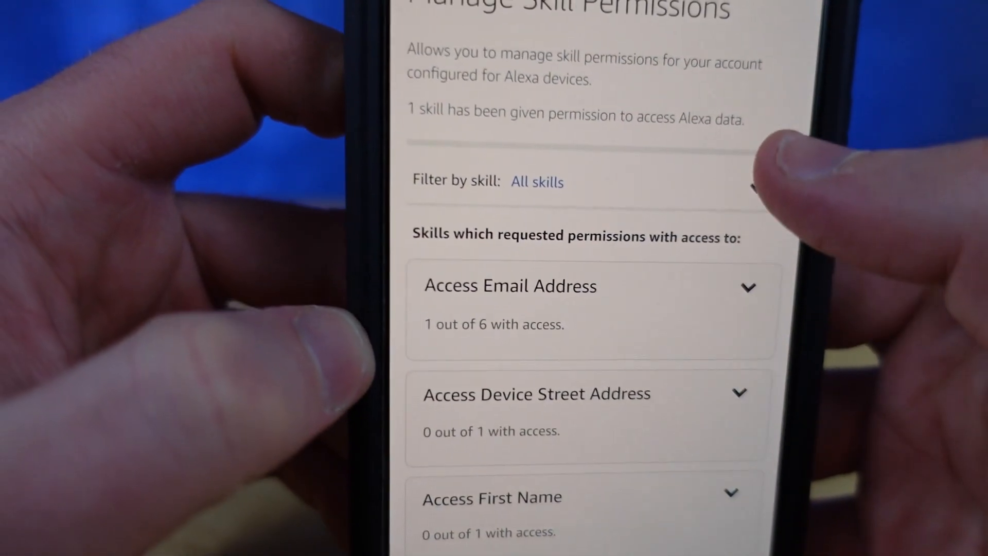
click(536, 181)
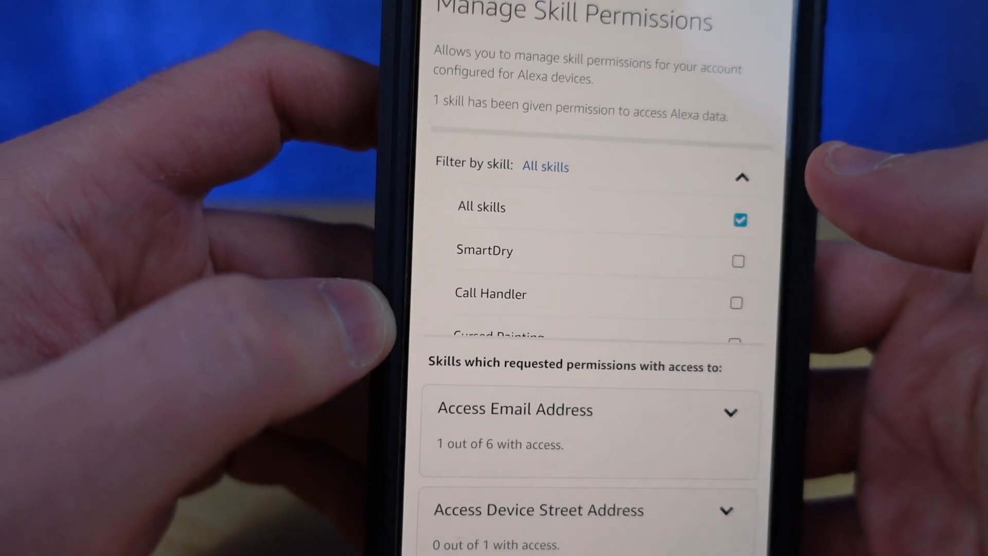
scroll(down, 3)
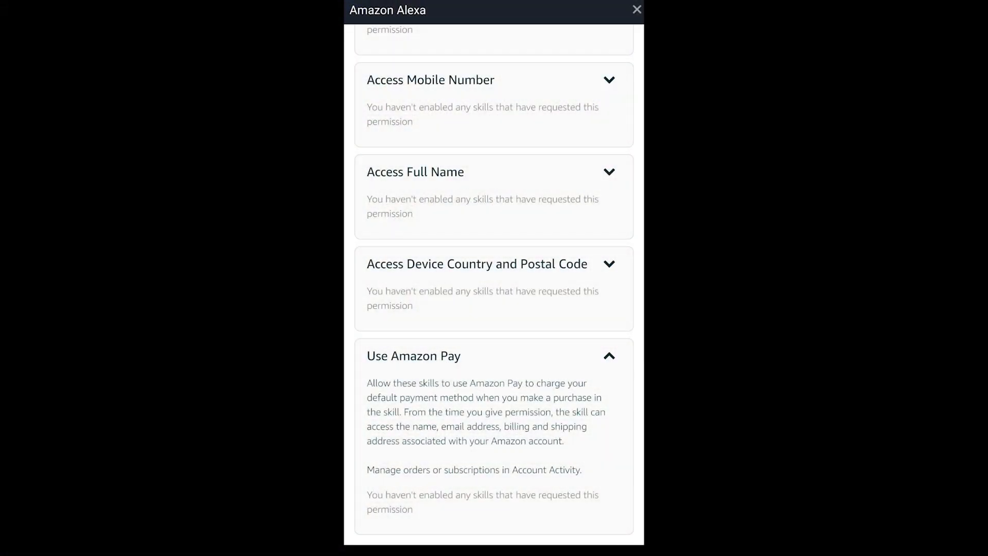